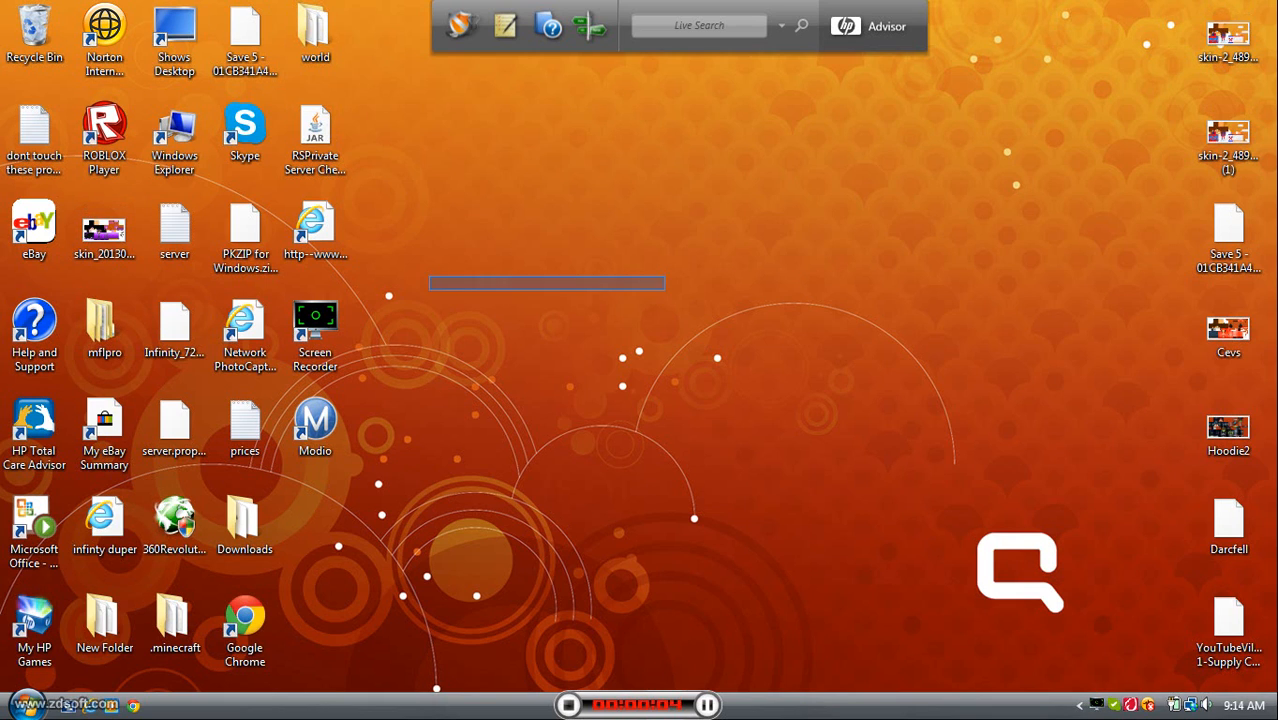
- Launch Modio from its desktop shortcut and show the shared-save categories under Open a Save
click(315, 425)
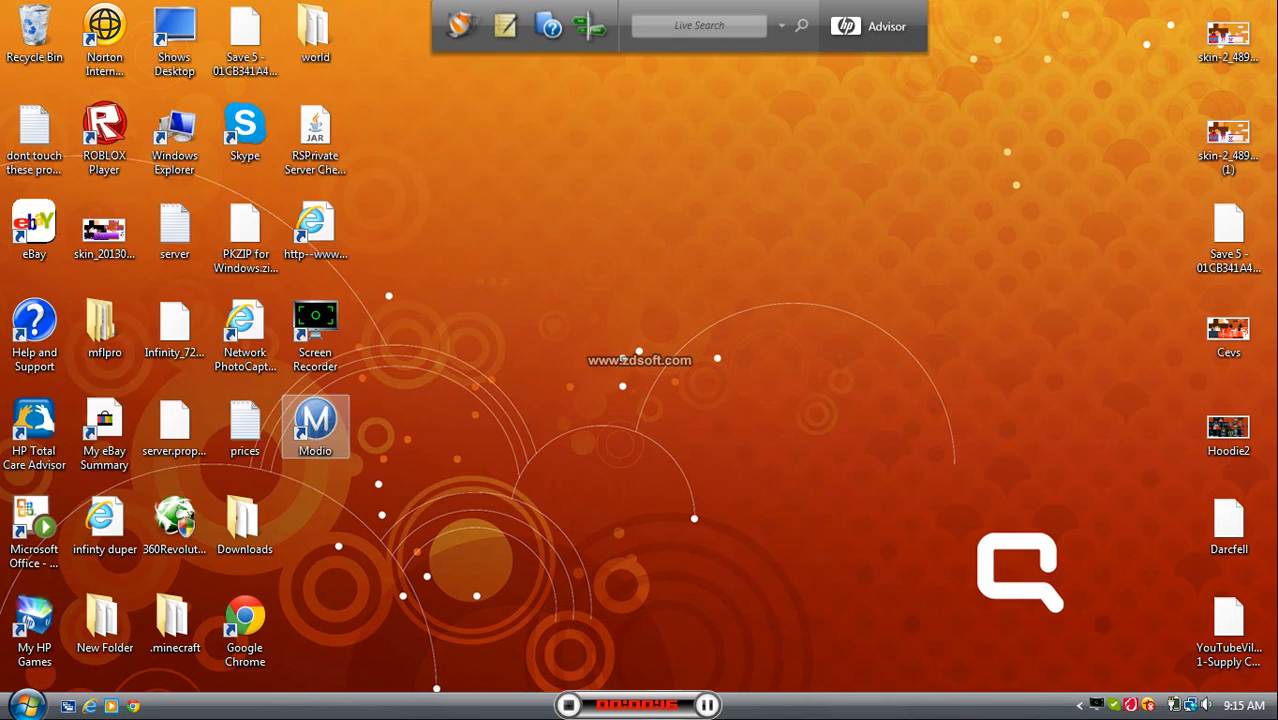
double_click(314, 419)
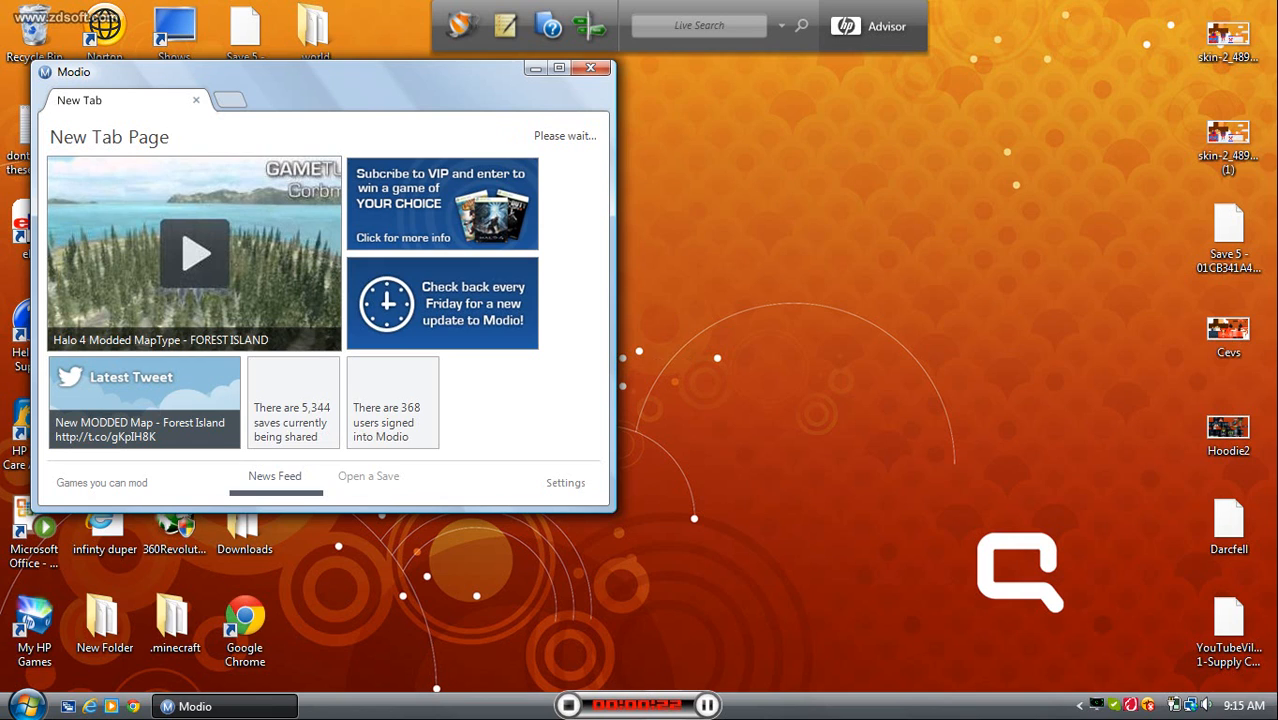
click(368, 476)
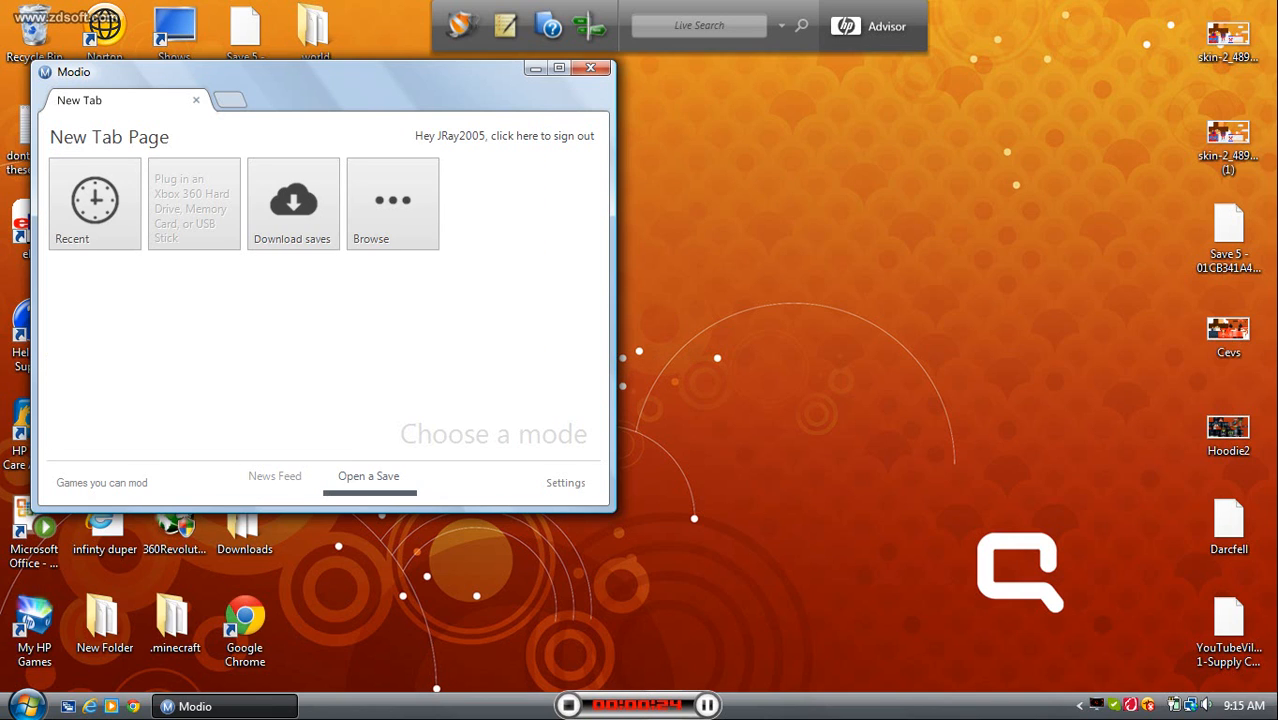
click(245, 625)
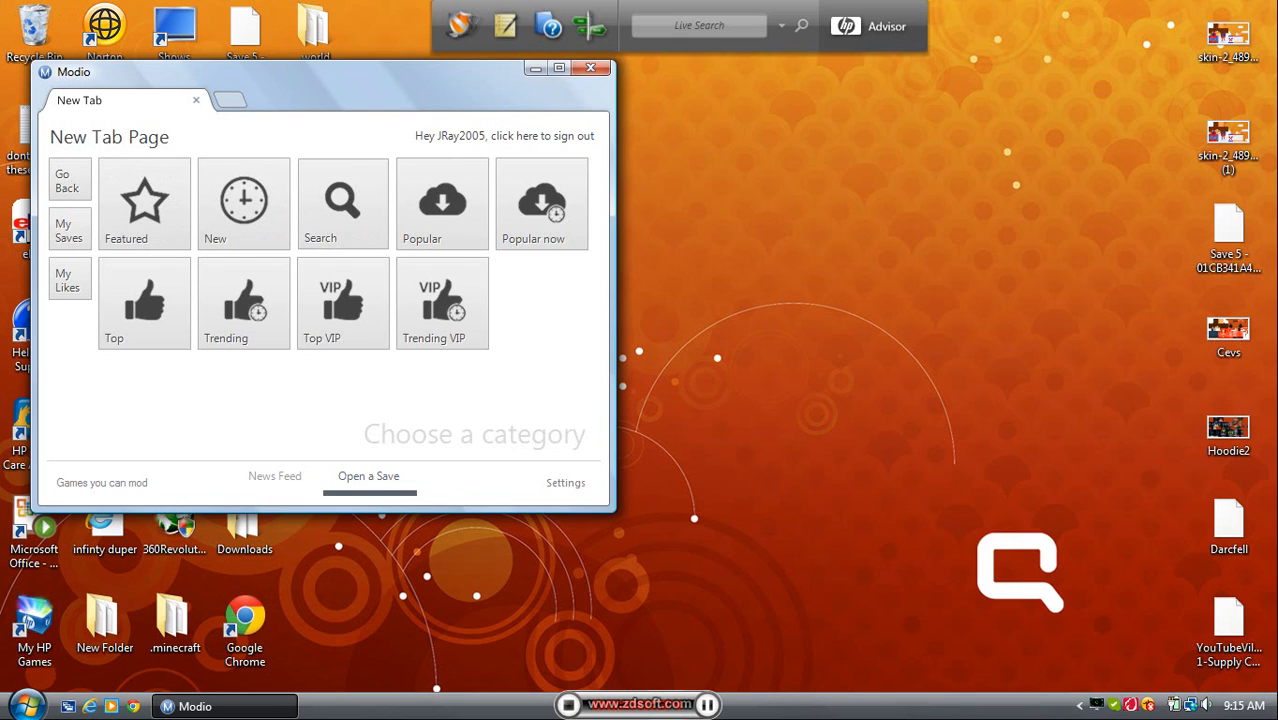
- Search games for 'minecra' to list Minecraft: Xbox 360 Edition saves
click(343, 203)
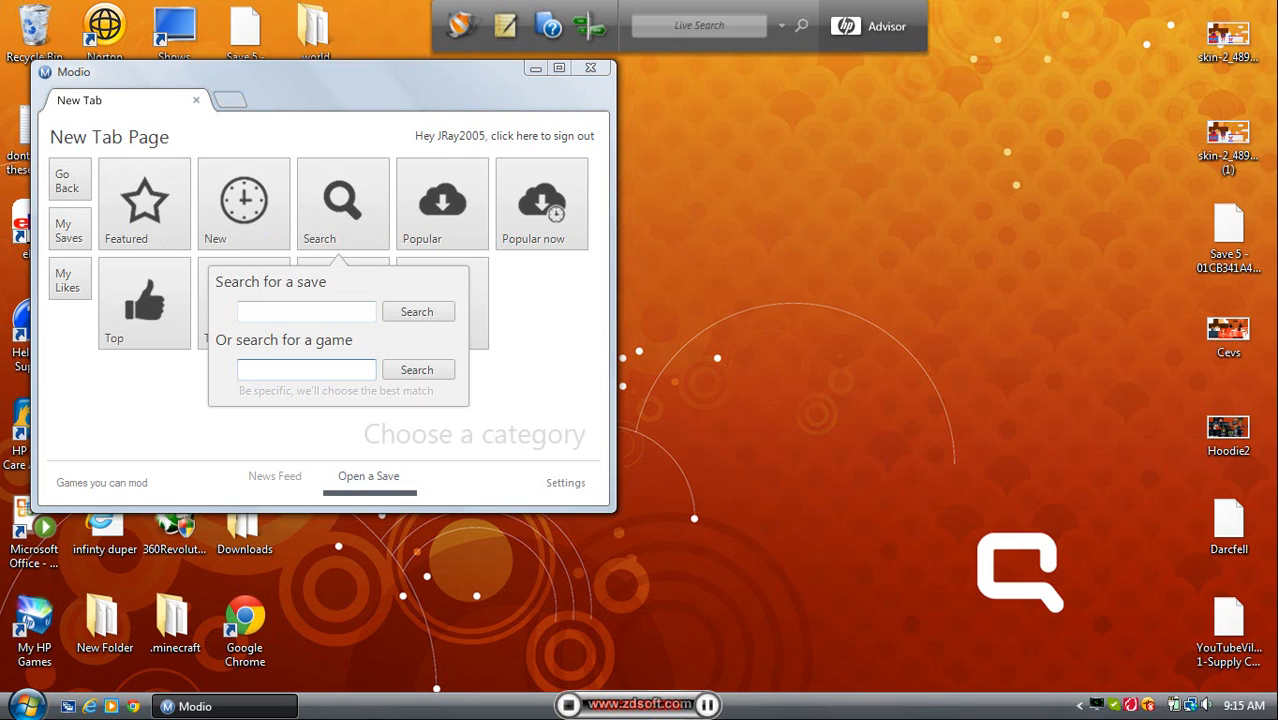
text(minecraft)
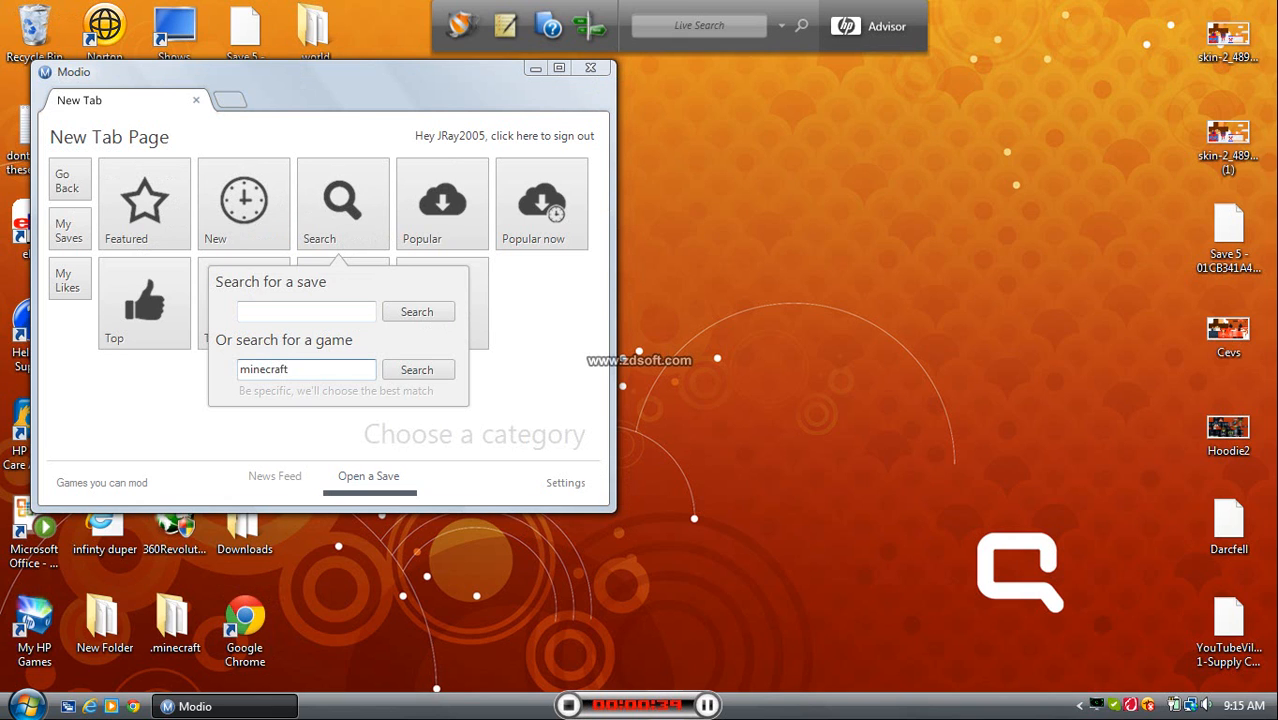
click(416, 369)
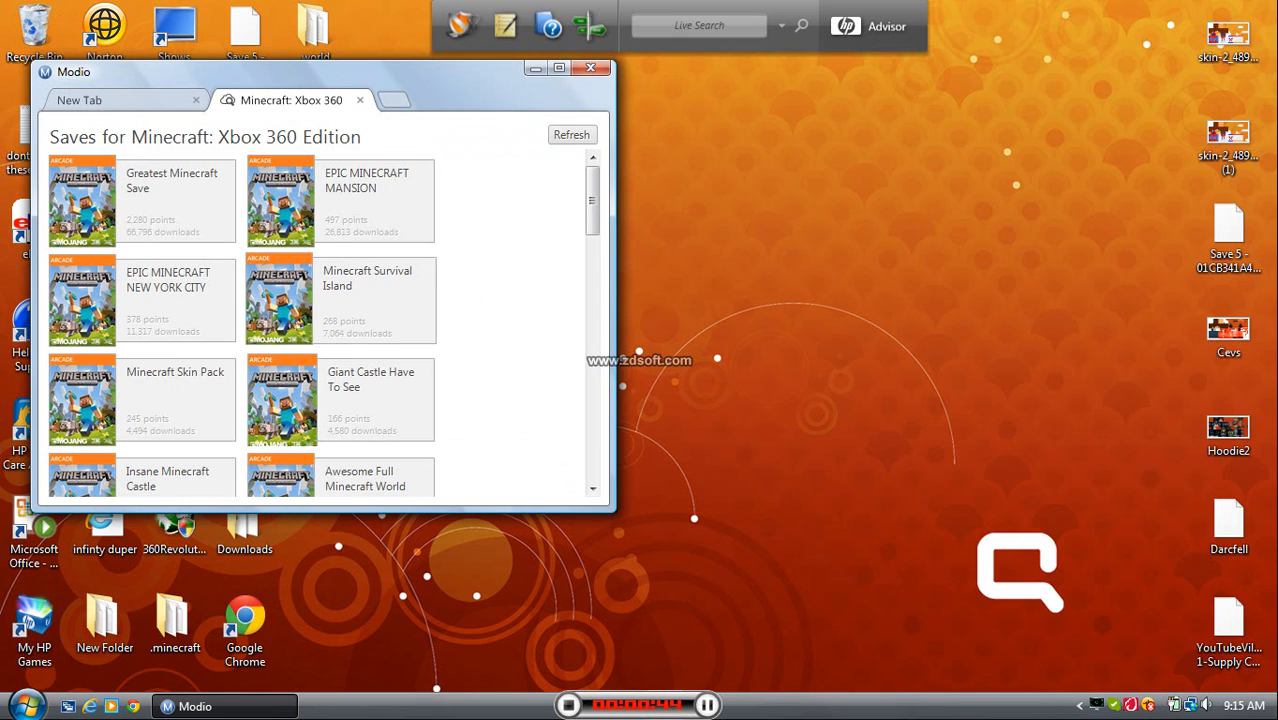
- Download Minecraft Survival Island, then close its save and page tabs
click(571, 134)
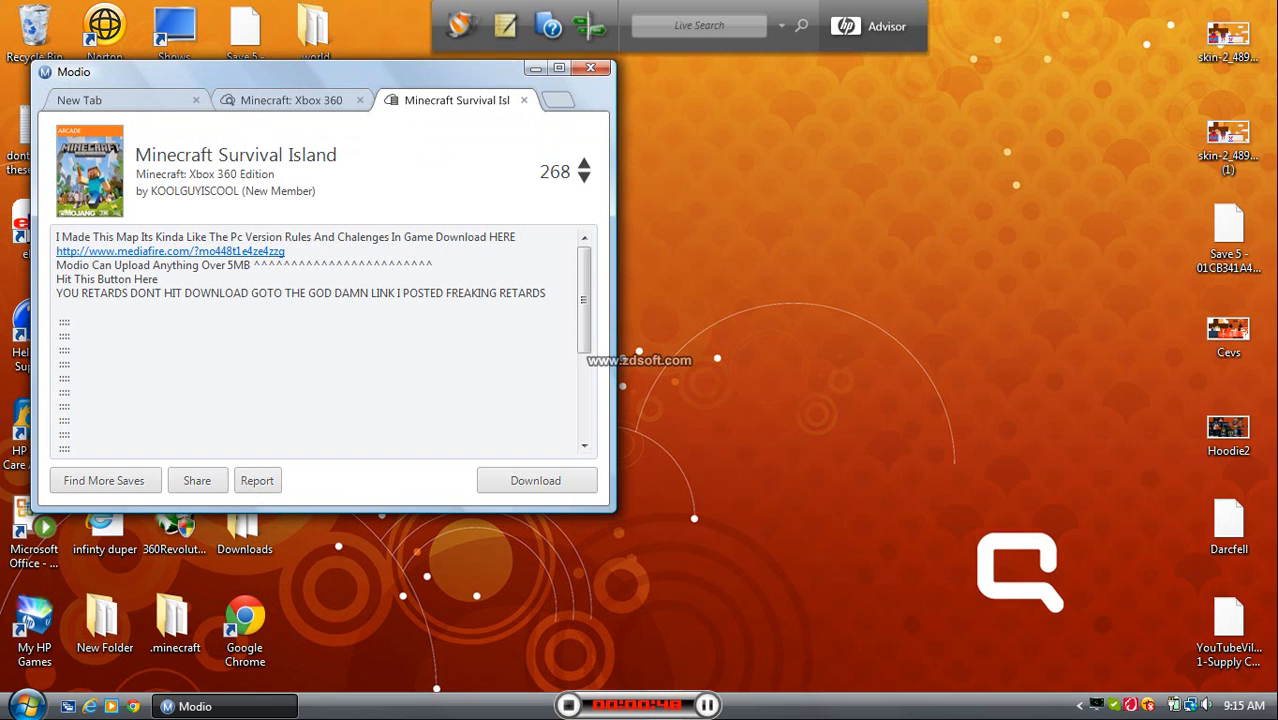
click(535, 480)
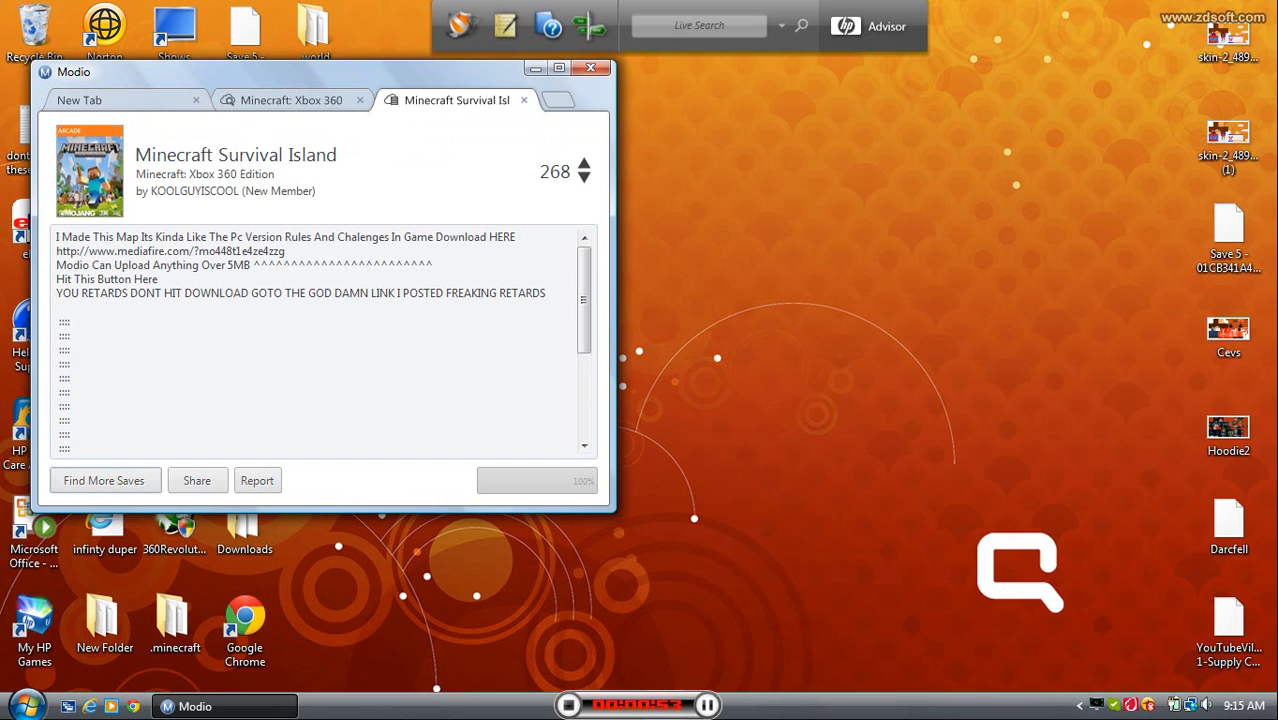
click(500, 100)
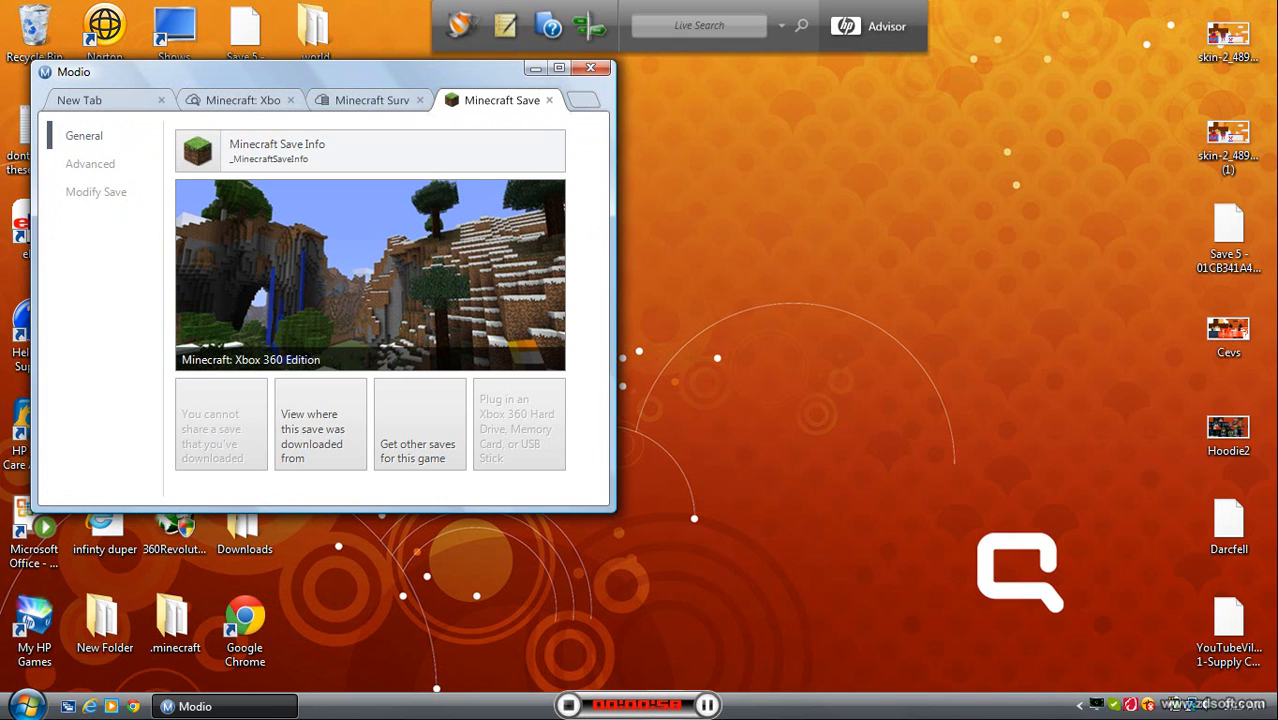
click(371, 100)
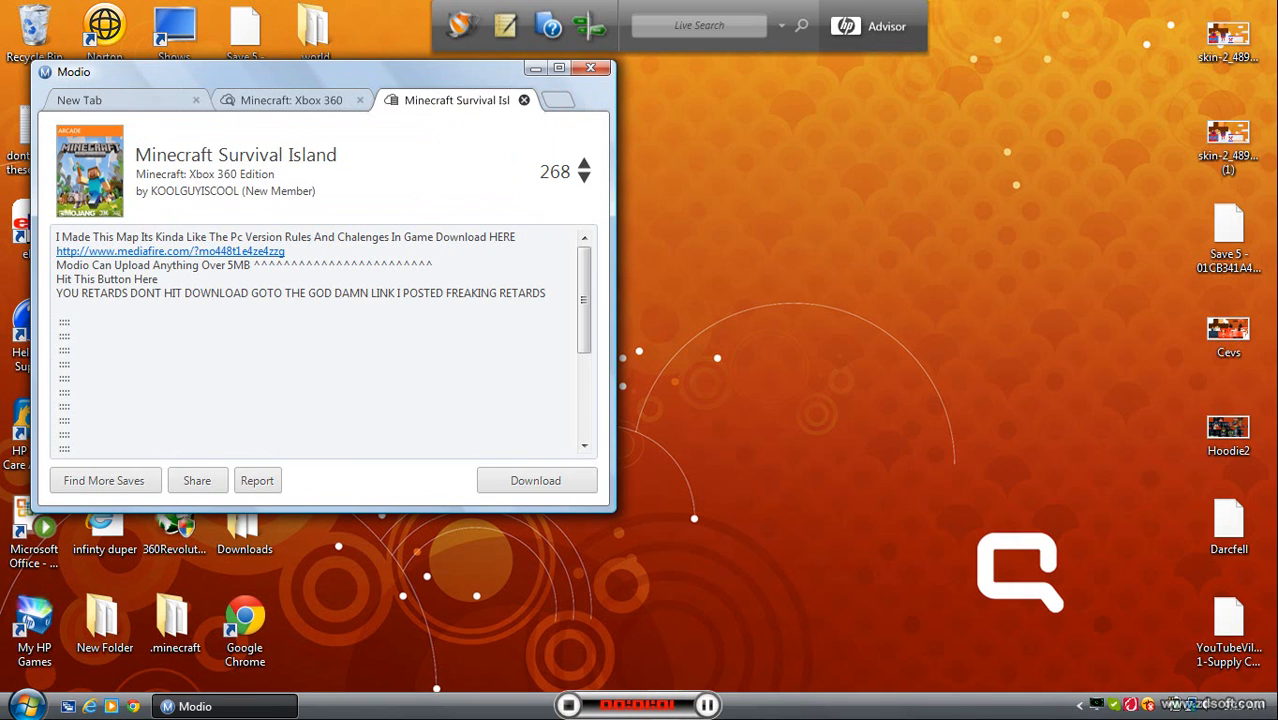
click(524, 100)
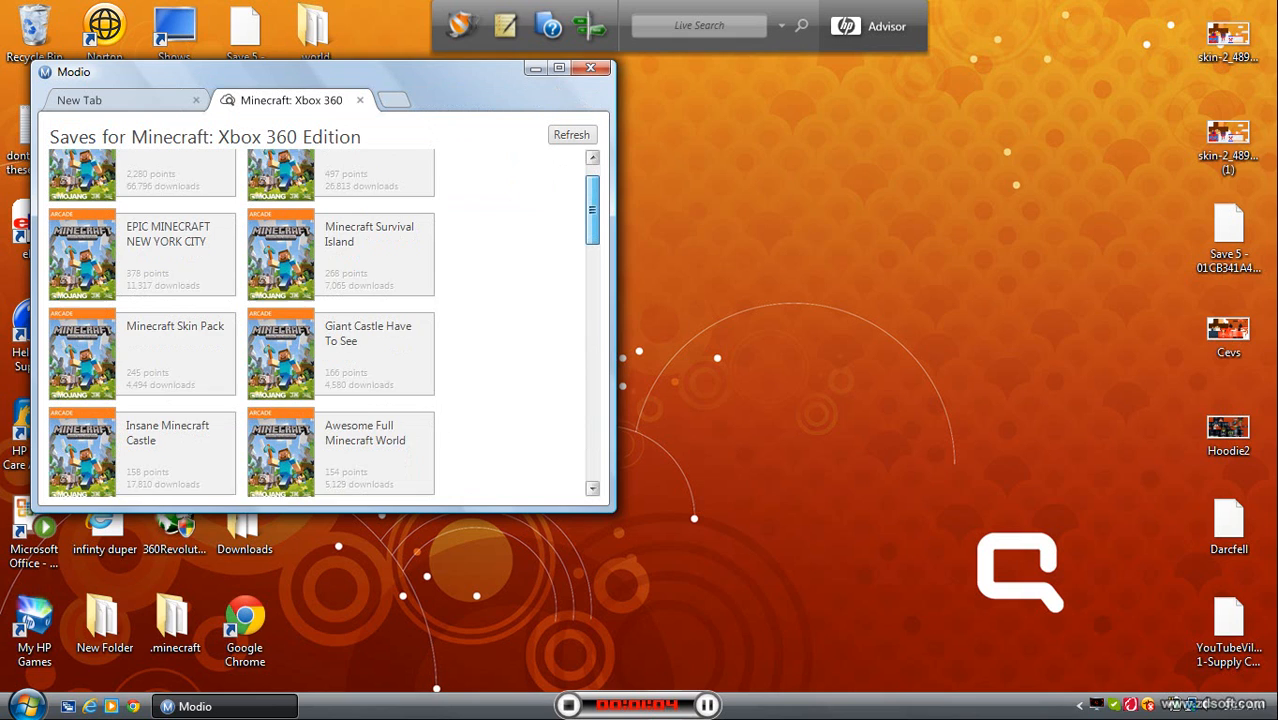
scroll(down, 3)
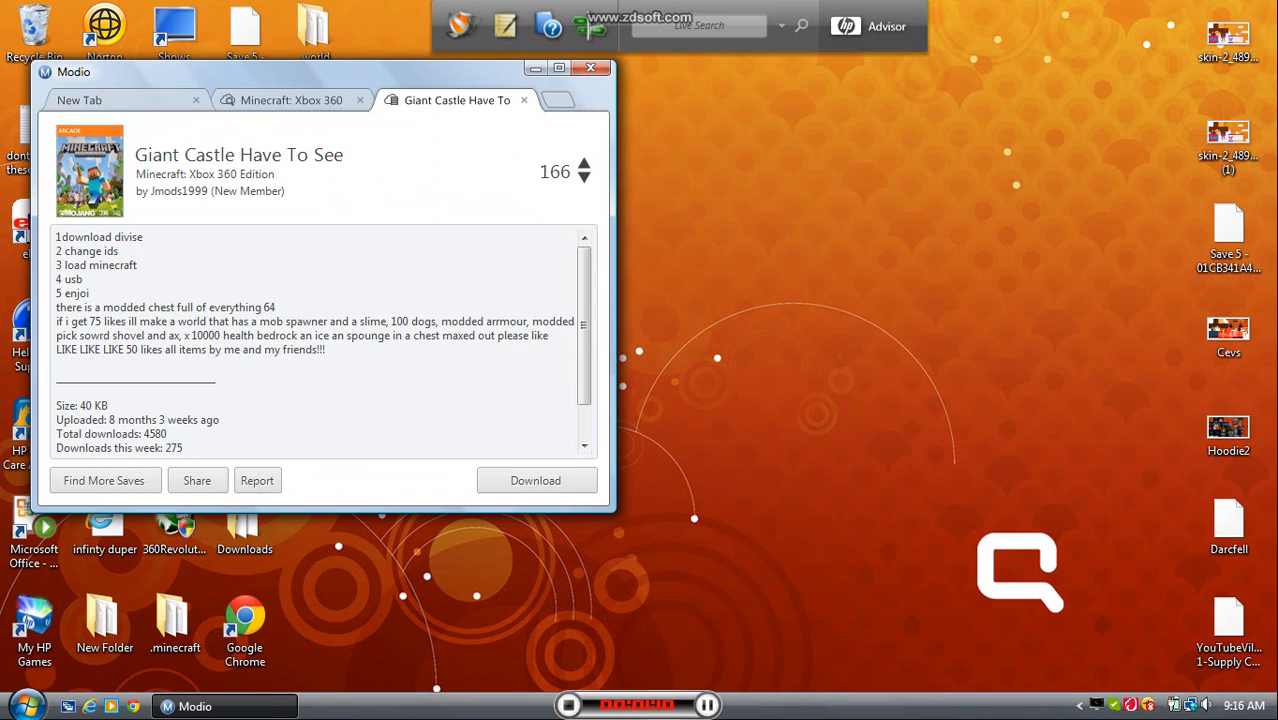
click(535, 480)
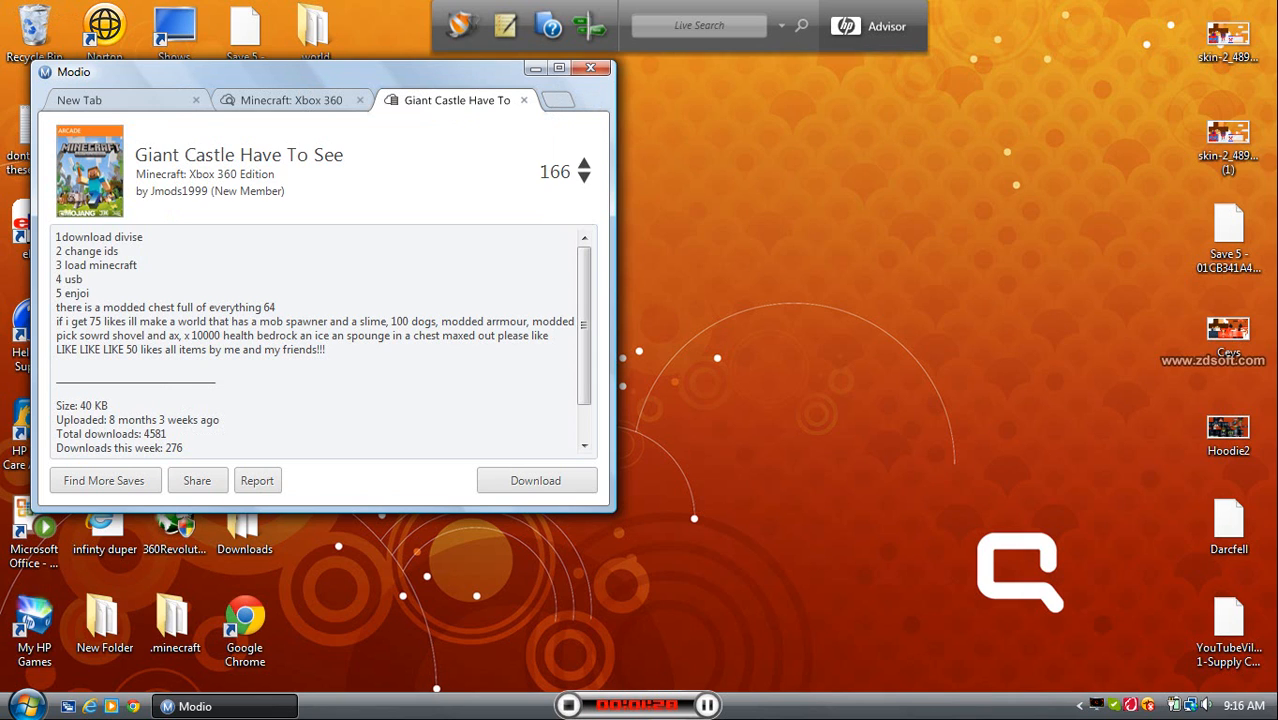
click(523, 100)
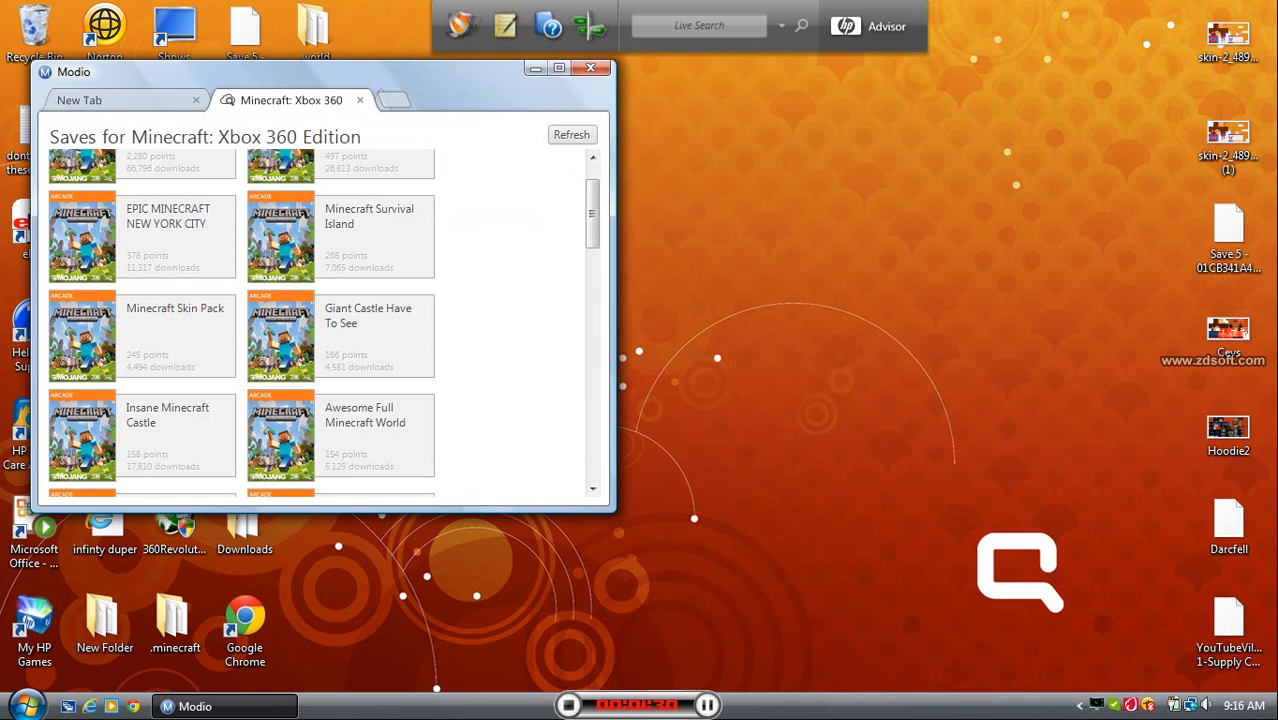
- Scroll the Minecraft saves list and open Minecraft Hunger Games City Of Ruins
scroll(down, 3)
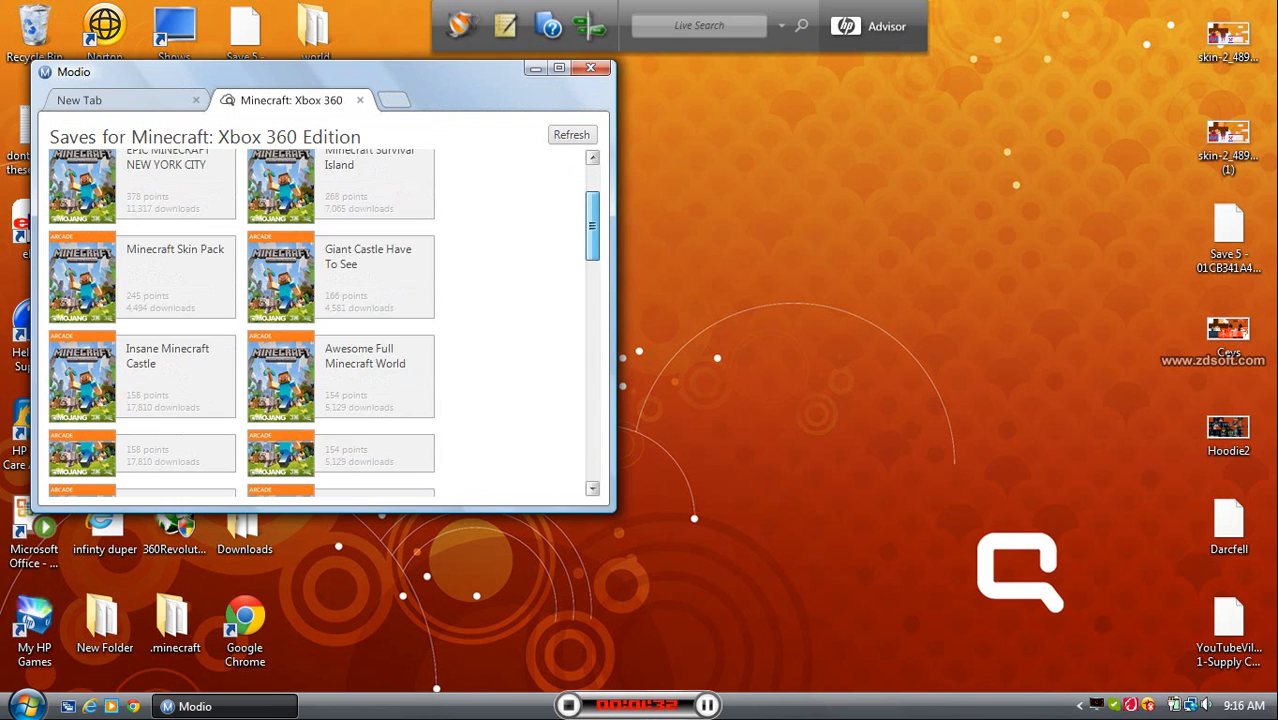
scroll(up, 3)
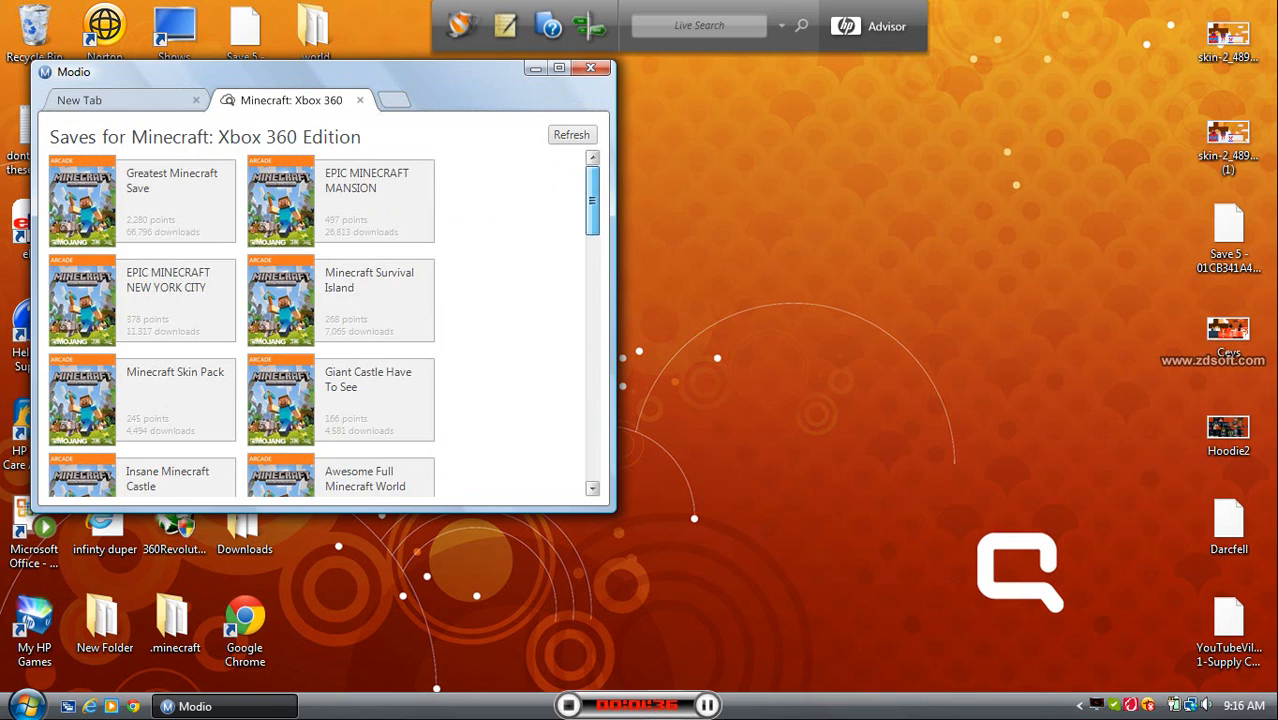
scroll(down, 3)
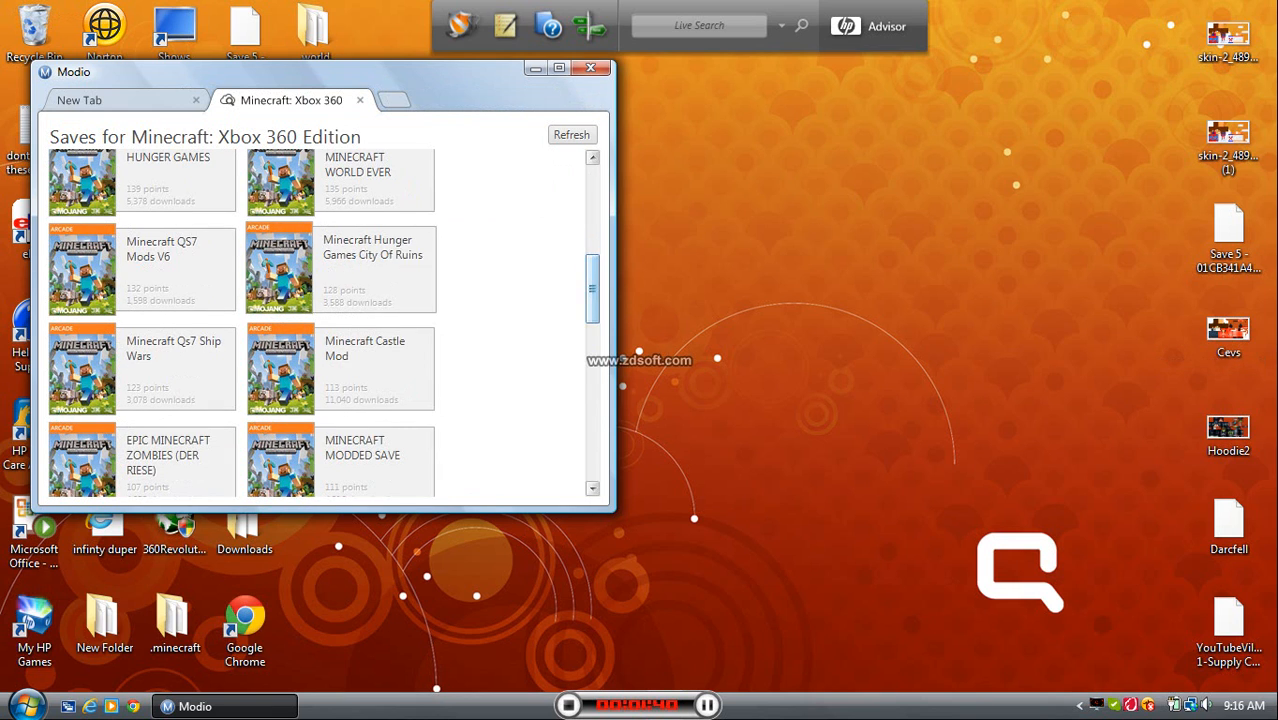
click(373, 247)
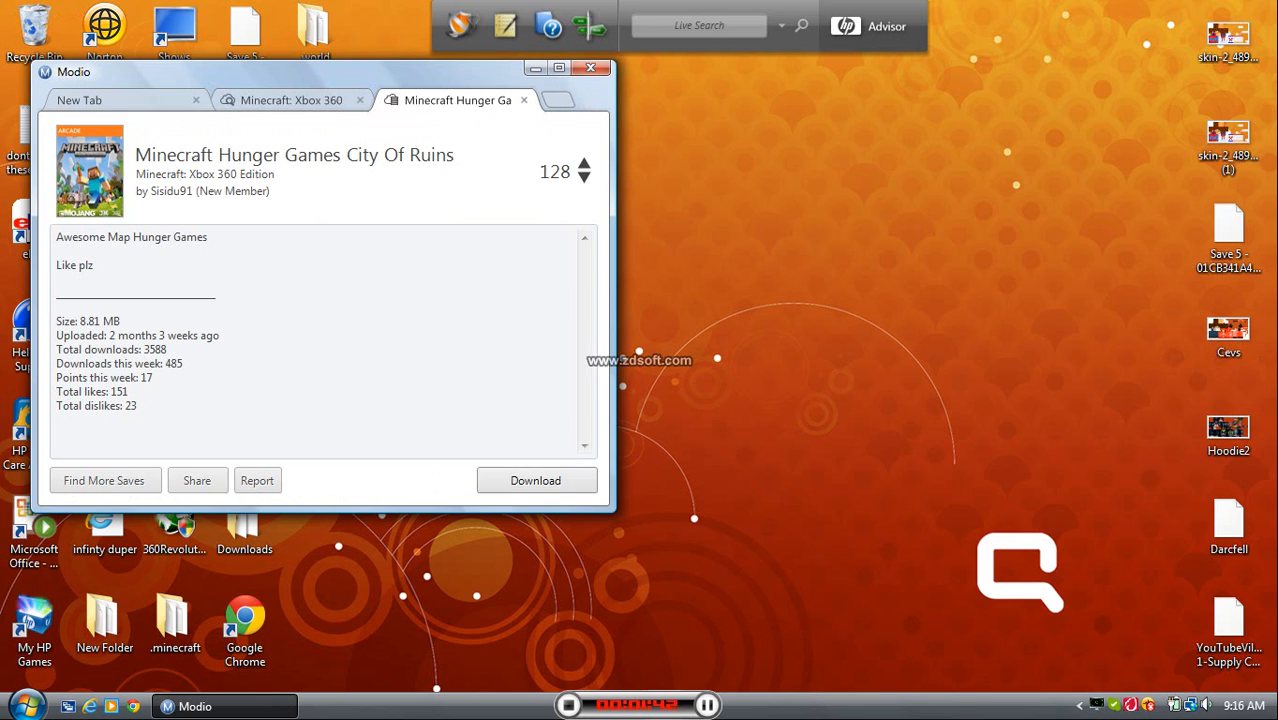
- Download the Hunger Games City Of Ruins save from its page
click(535, 480)
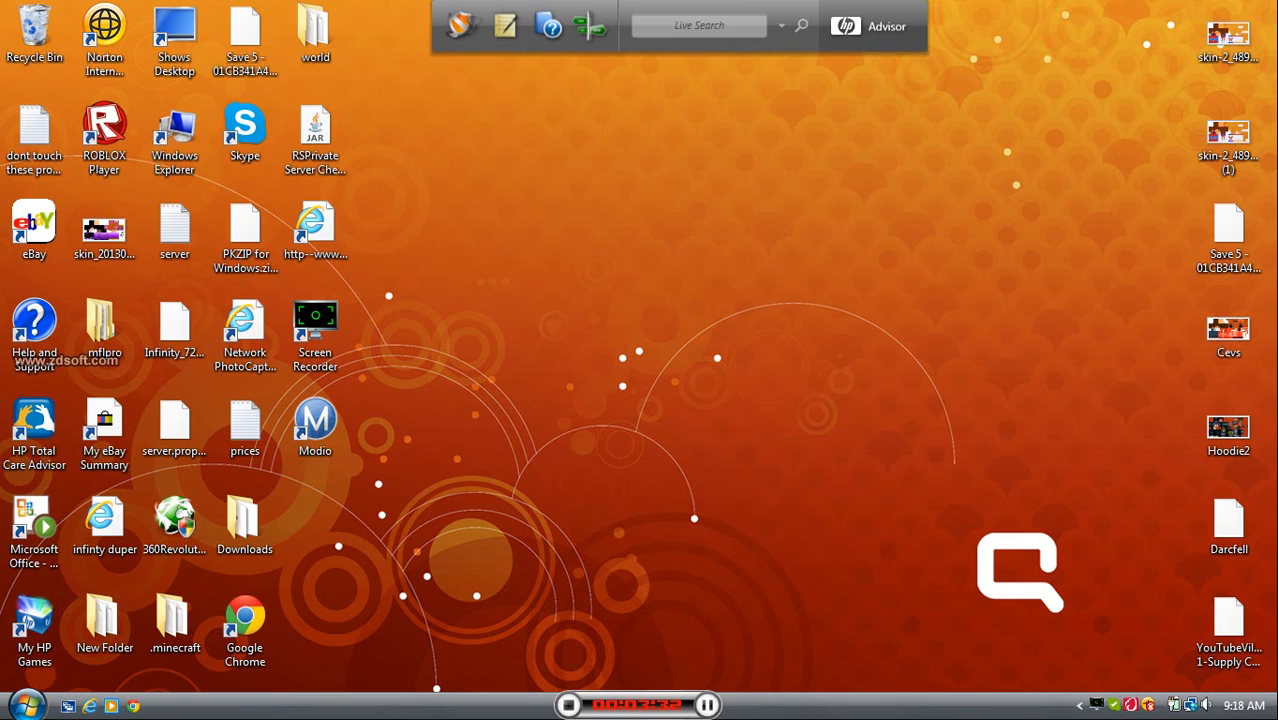
- Open the desktop Downloads folder, then bring up the Windows Start menu
click(244, 518)
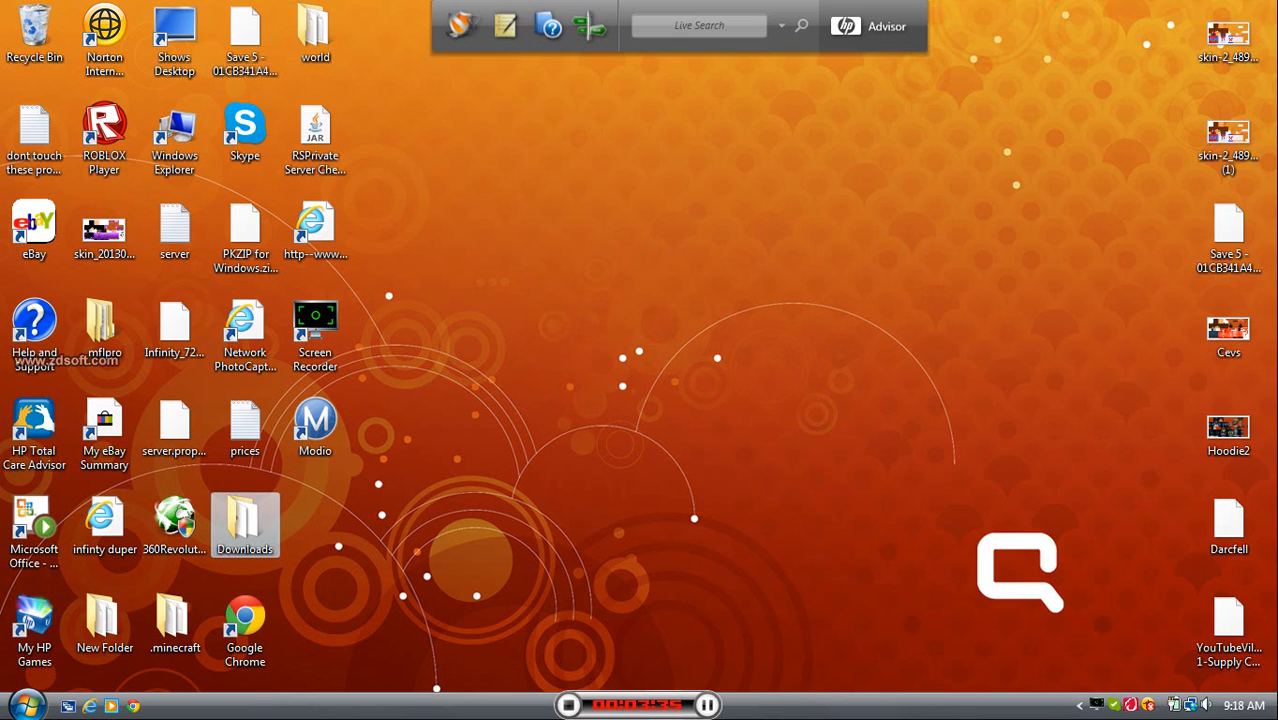
double_click(244, 515)
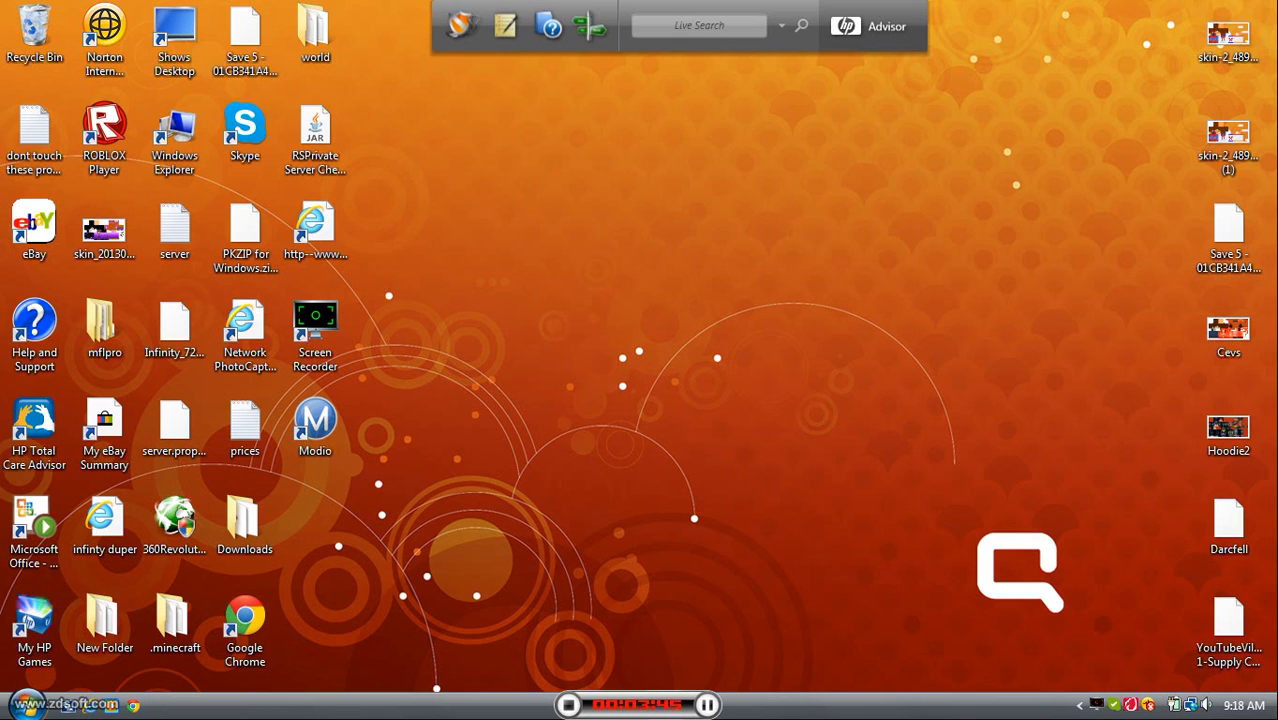
click(13, 704)
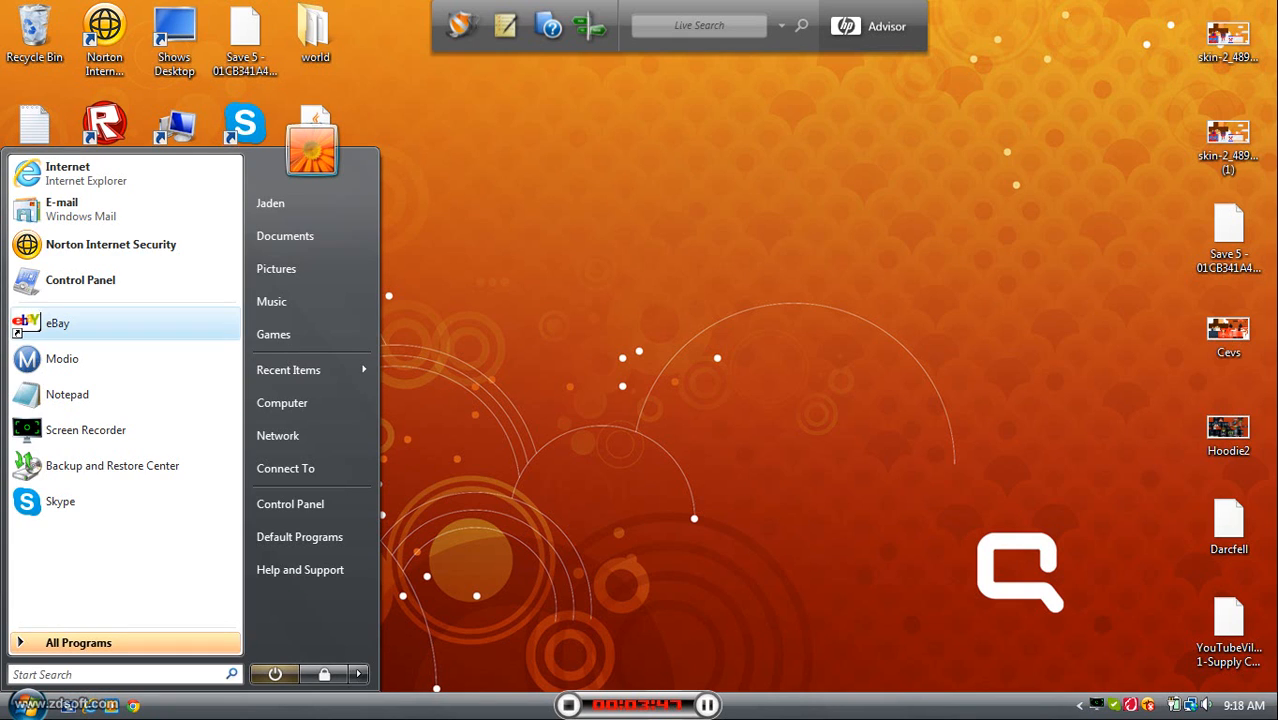